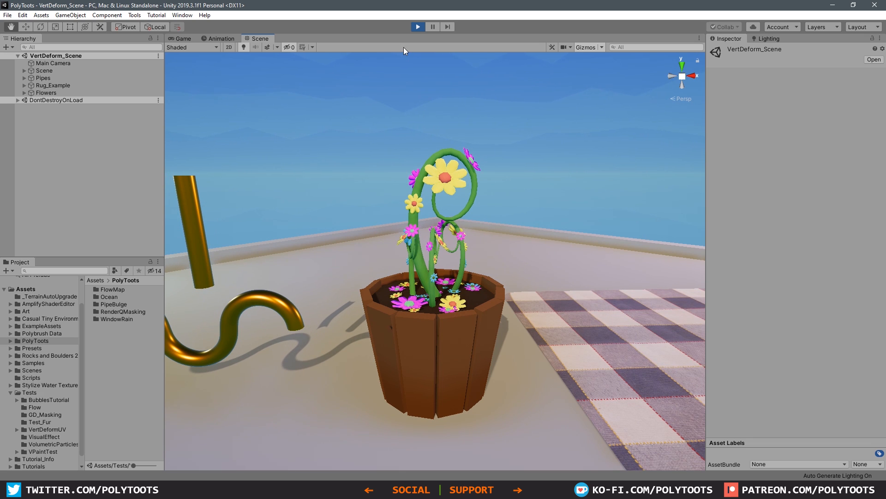
# - Exit Play mode to leave the running demo scene
pyautogui.click(417, 27)
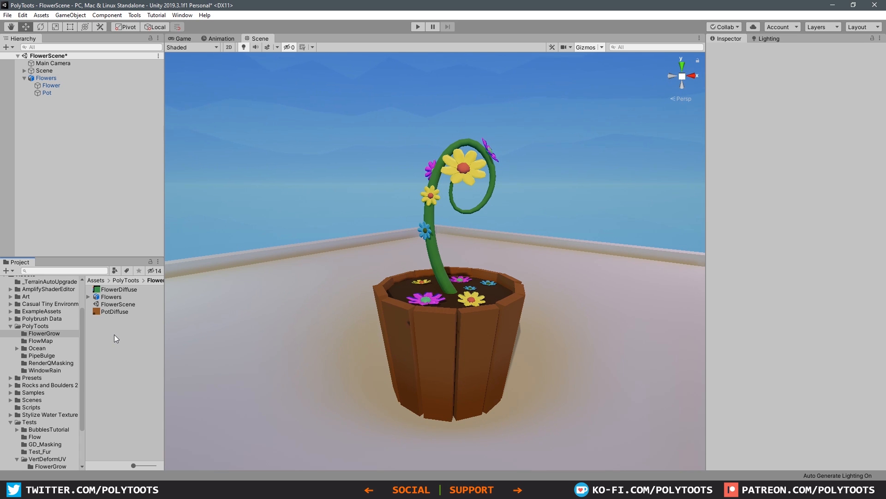
# - Create an Amplify surface shader in the FlowerGrow folder named PT_FlowerGrow
pyautogui.rightClick(115, 338)
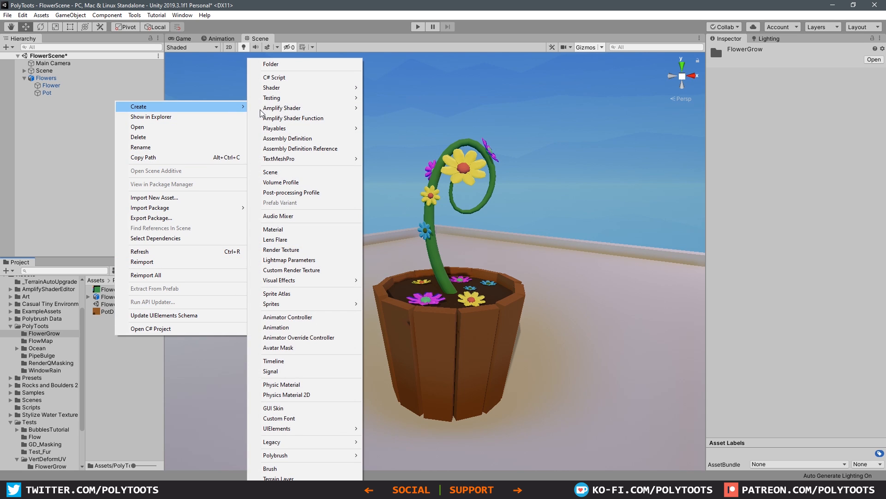
pyautogui.click(281, 108)
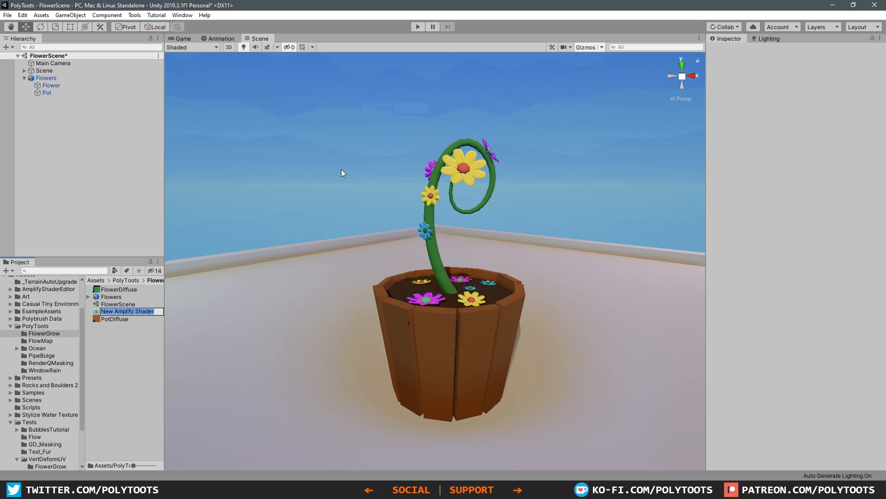
pyautogui.write('PT_FlowerGrow')
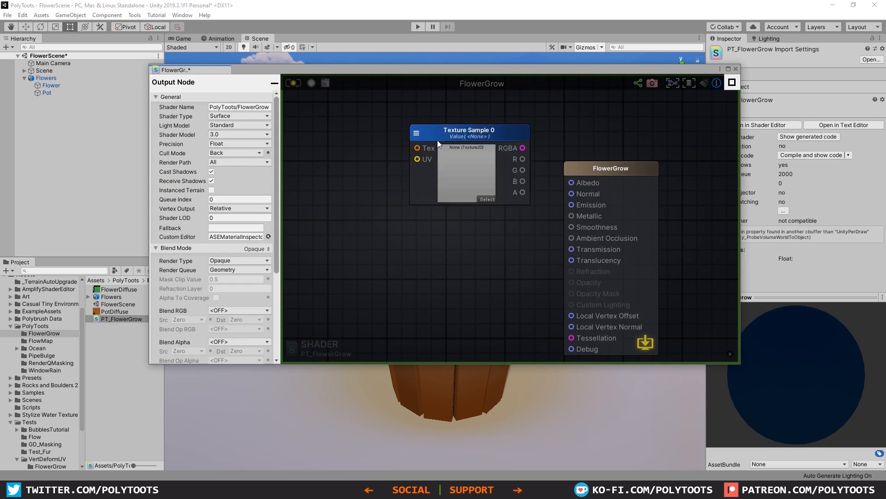
# - Name the texture sample MainTex, wire its RGBA into Albedo, and save the shader
pyautogui.click(471, 125)
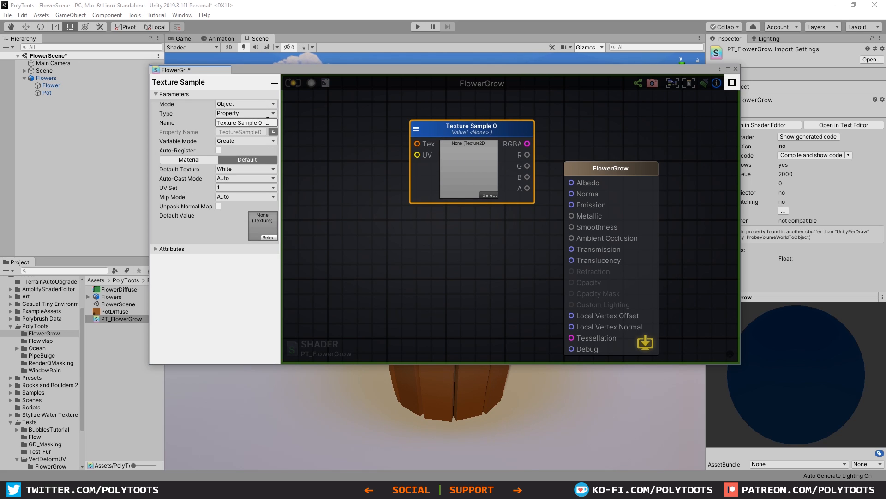
pyautogui.write('MainTex')
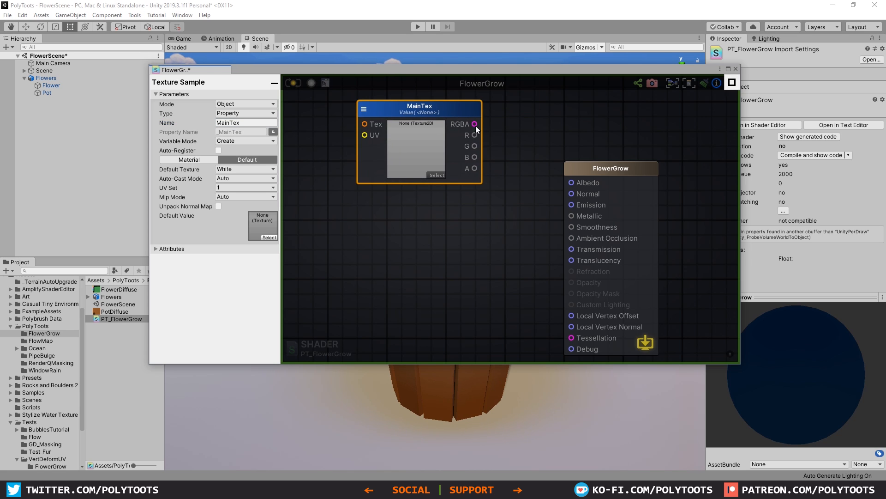
pyautogui.moveTo(475, 124); pyautogui.dragTo(571, 183)
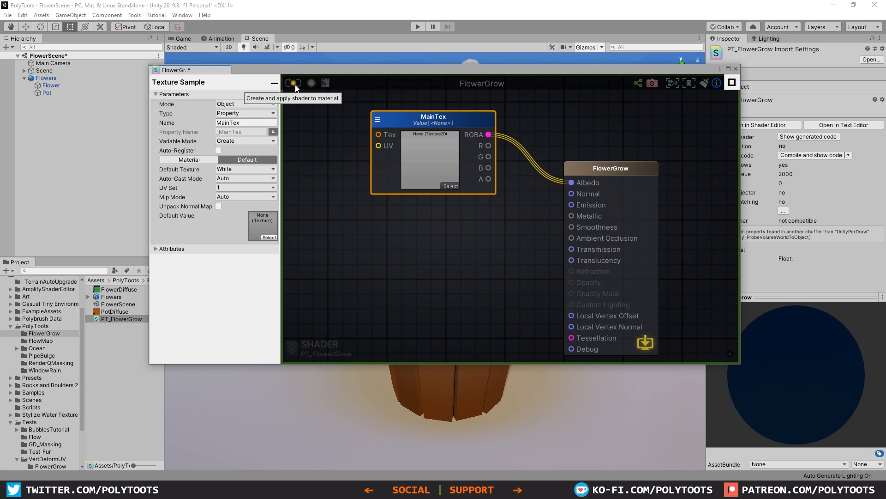
pyautogui.click(294, 83)
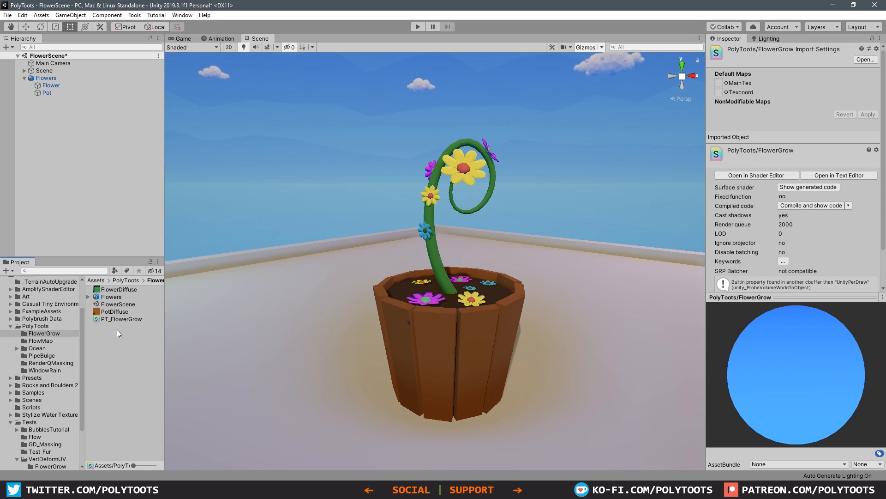
# - Create the PolyToots_FlowerGrow material, apply it to Flower, and set FlowerDiffuse as MainTex
pyautogui.rightClick(121, 318)
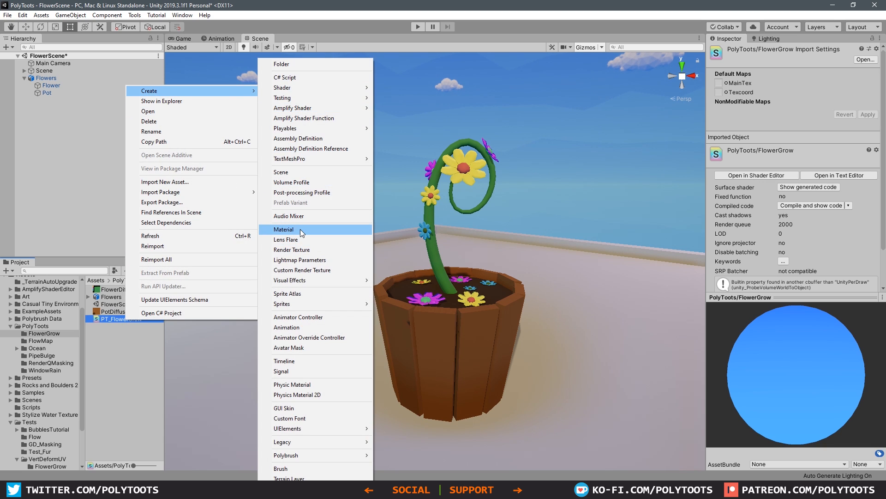
pyautogui.click(284, 229)
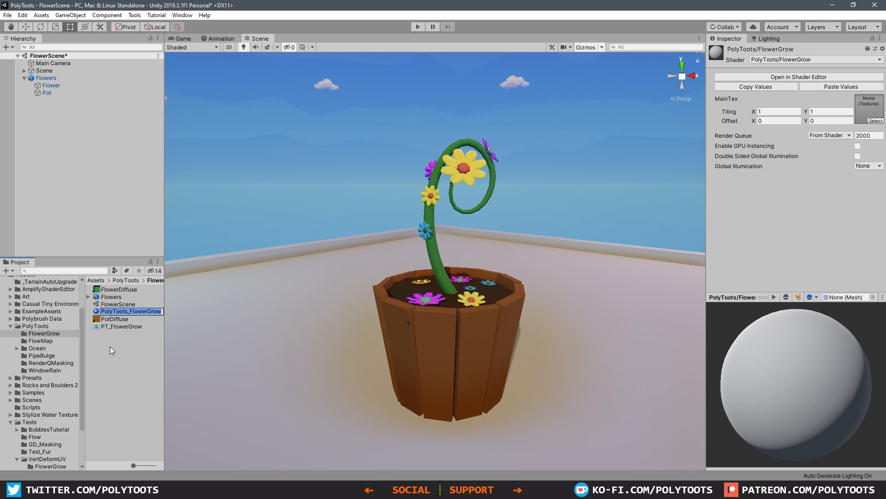
pyautogui.click(50, 85)
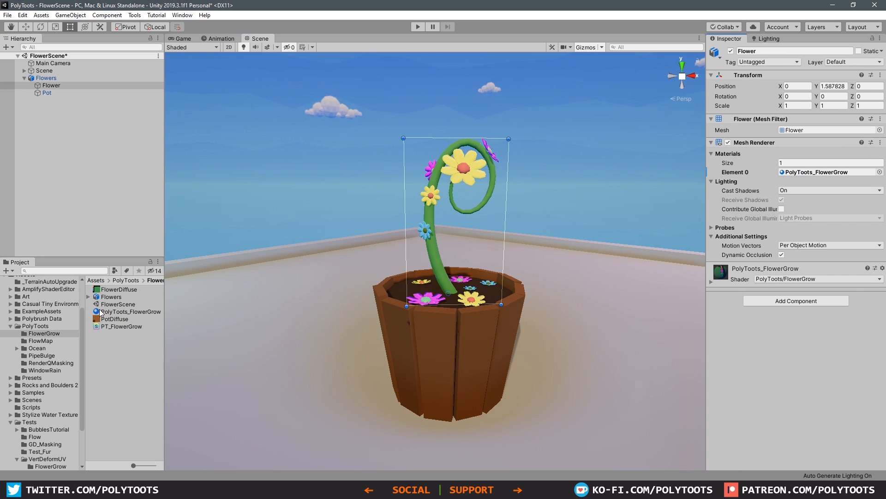
pyautogui.click(131, 312)
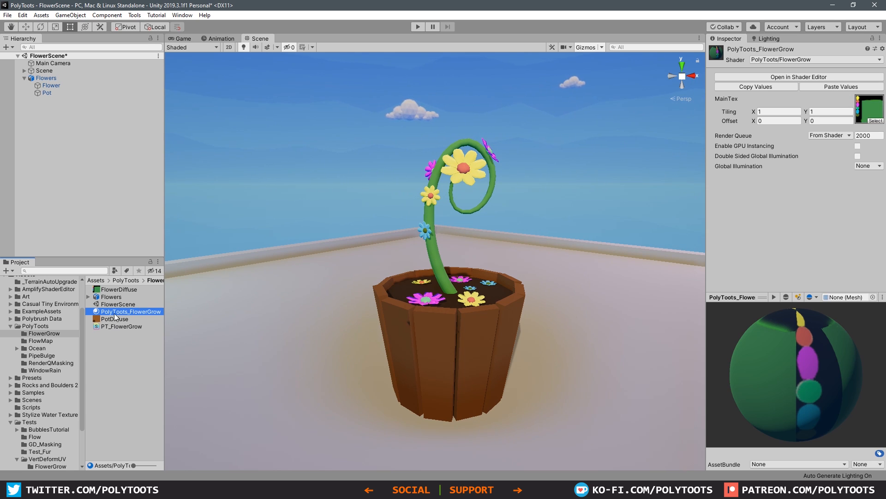
pyautogui.click(120, 327)
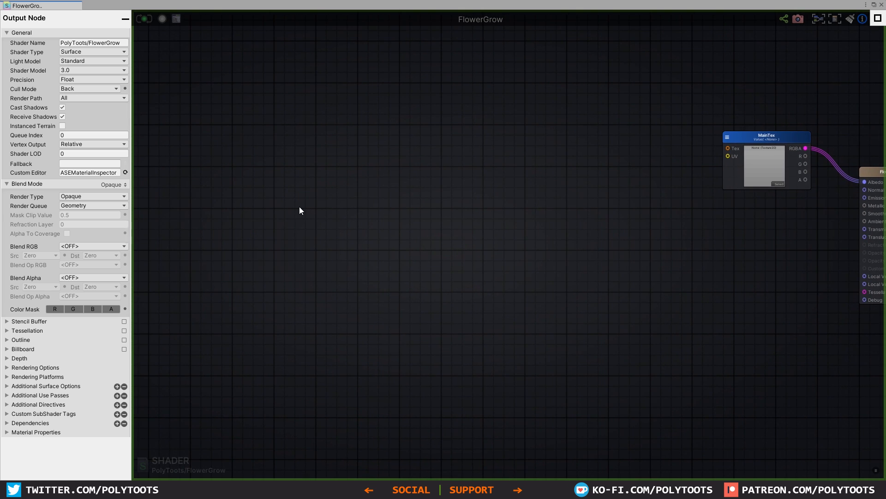
pyautogui.moveTo(250, 189)
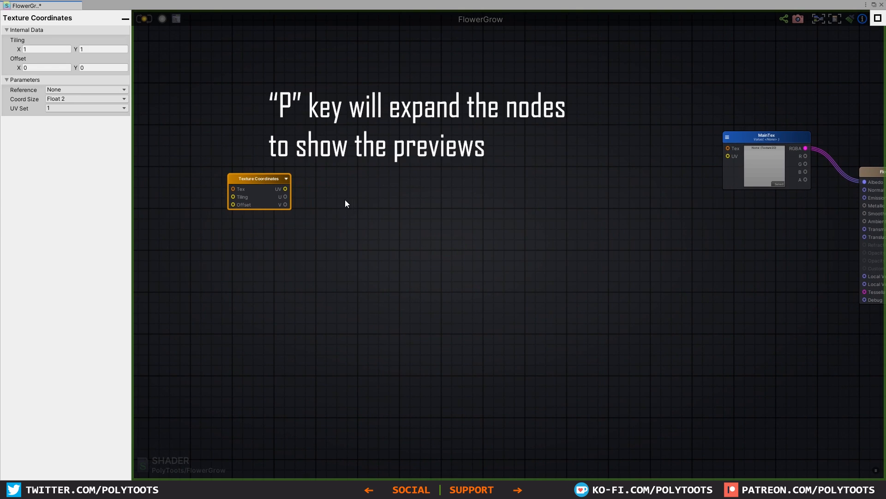
# - Expose a Grow float property at 0.5 and subtract the UV V channel from it
pyautogui.press('p')
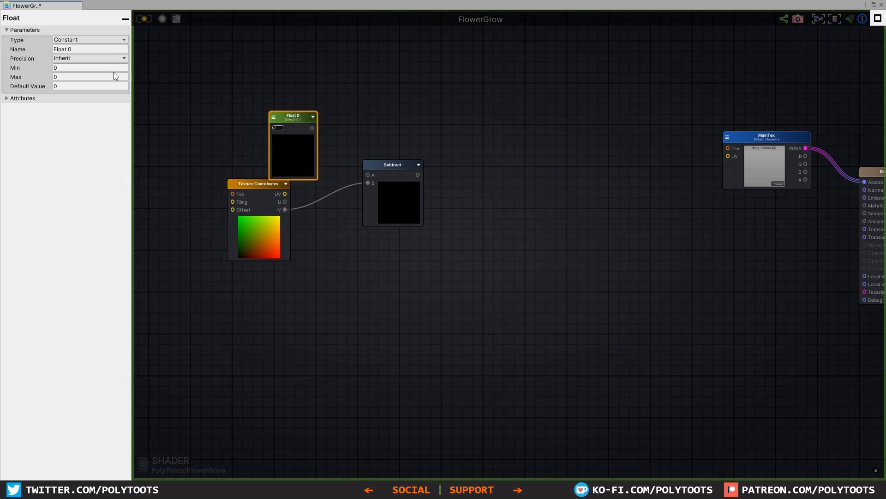
pyautogui.write('Grow')
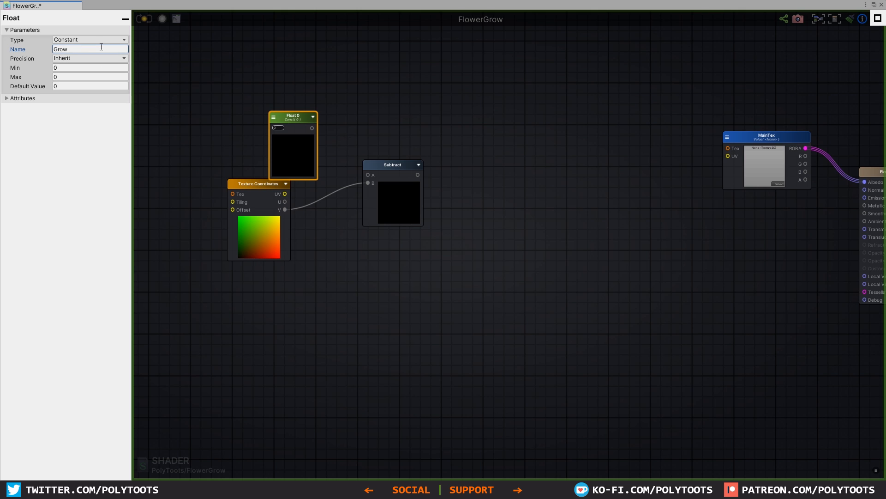
pyautogui.click(89, 39)
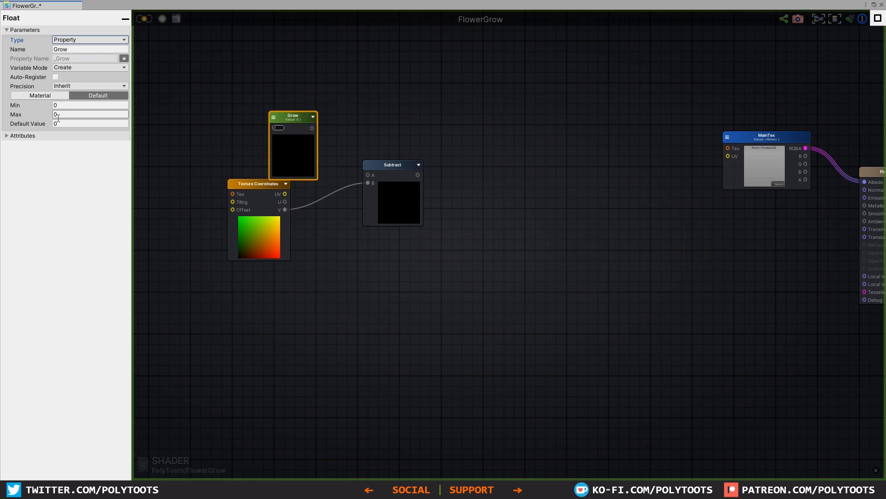
pyautogui.click(89, 105)
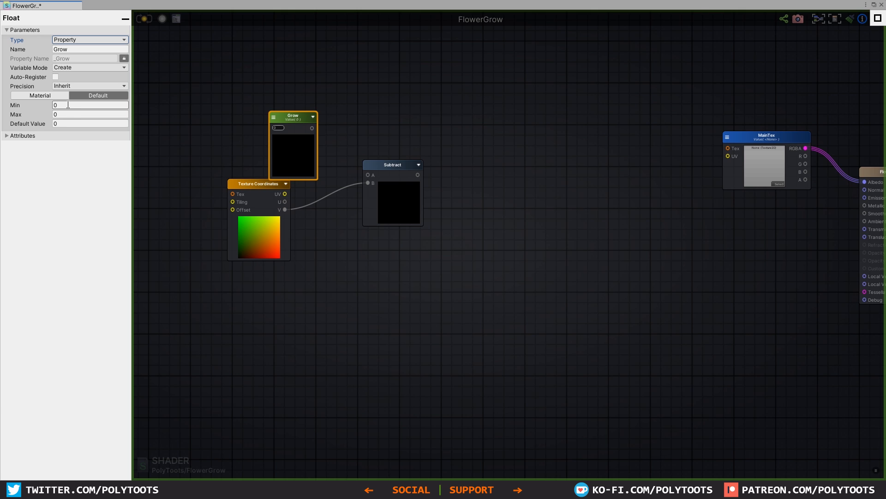
pyautogui.write('.5')
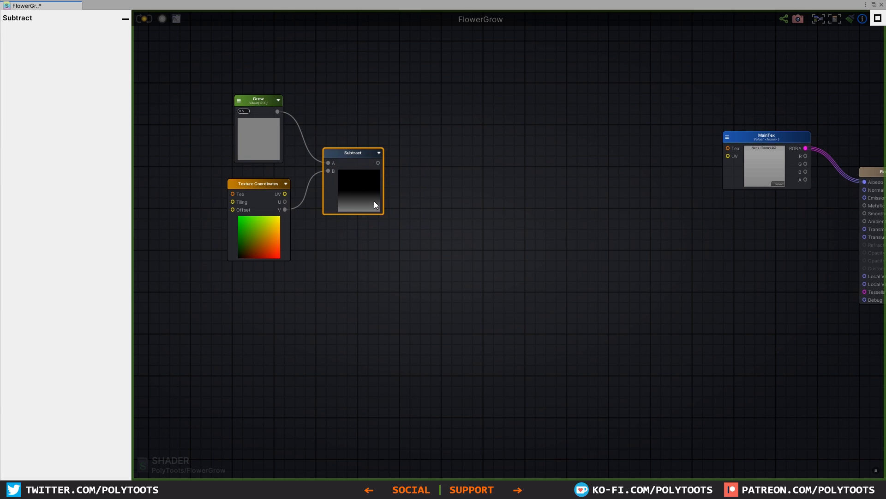
pyautogui.moveTo(446, 183)
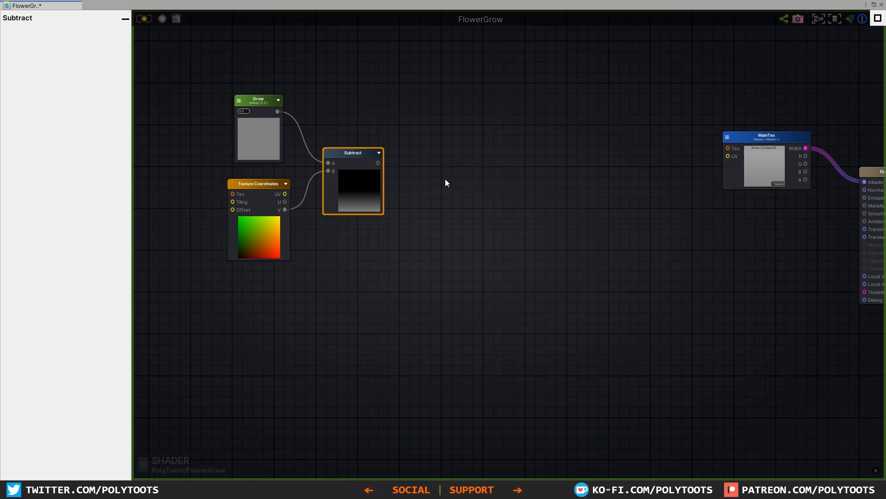
pyautogui.click(259, 99)
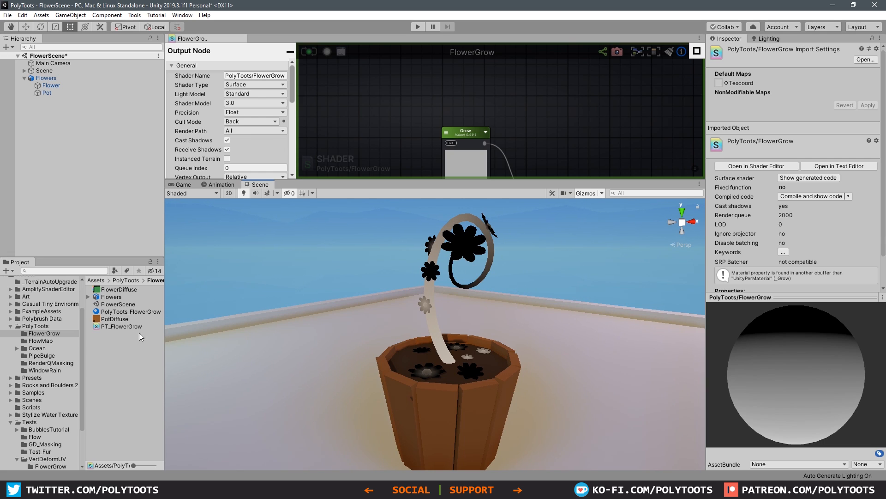
pyautogui.moveTo(401, 305)
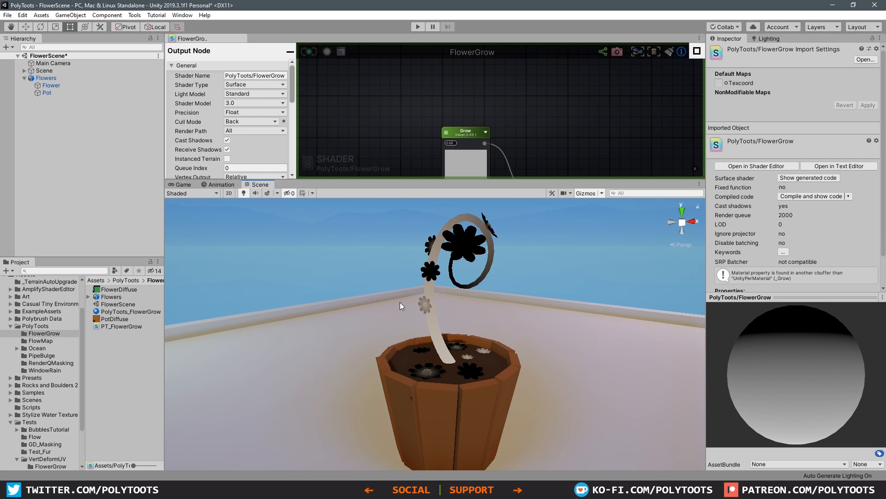
pyautogui.moveTo(111, 305)
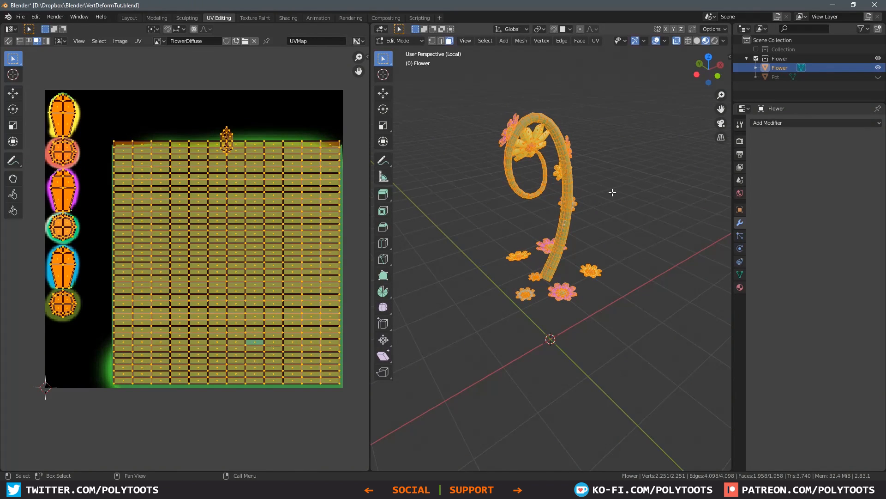
# - View the lower stem, set Sticky Selection to shared location, and browse the Mesh menu
pyautogui.moveTo(51, 76); pyautogui.dragTo(87, 139)
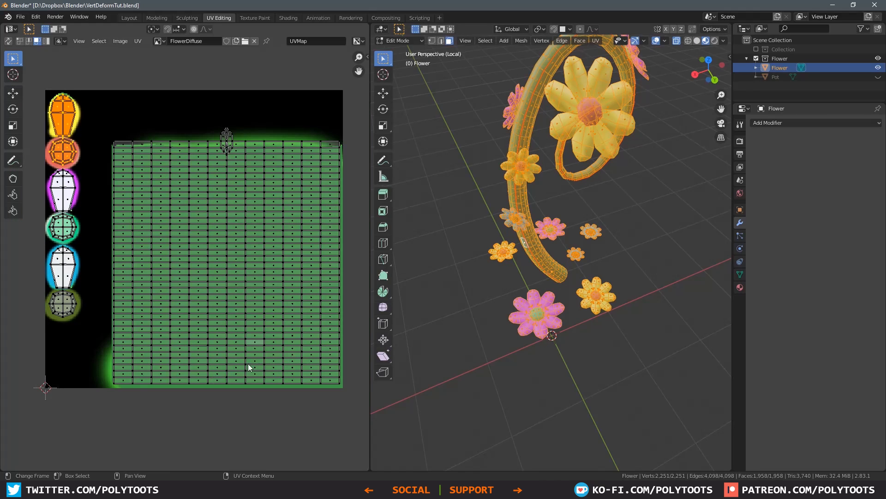
pyautogui.moveTo(92, 393)
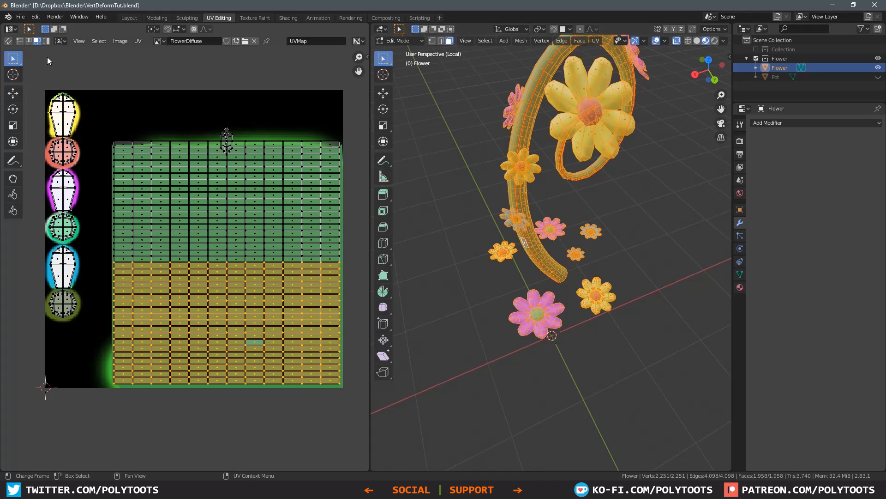
pyautogui.click(60, 41)
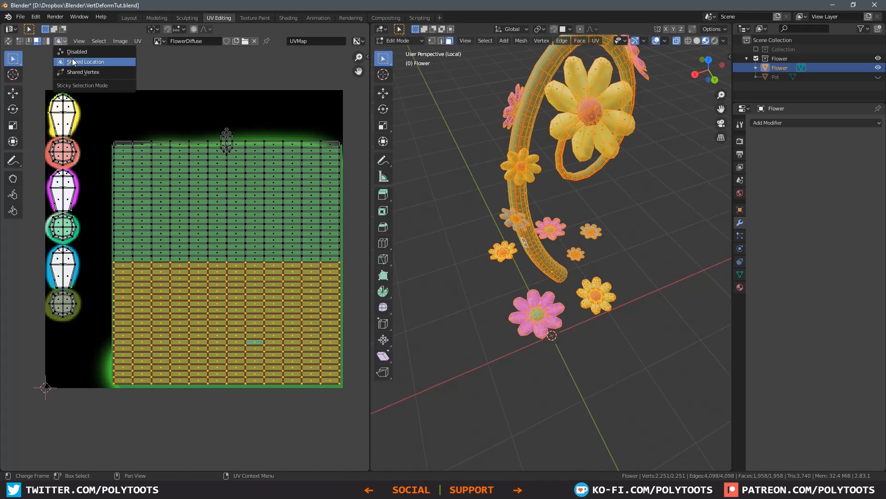
pyautogui.click(85, 62)
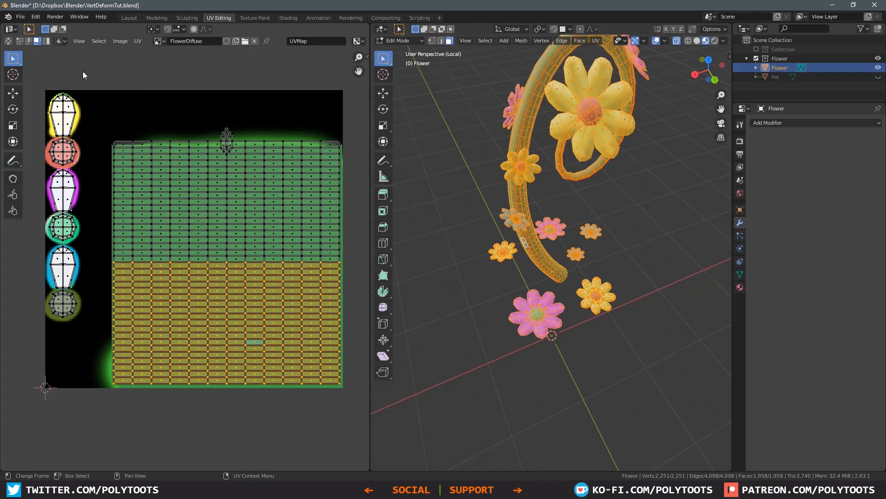
pyautogui.moveTo(431, 155)
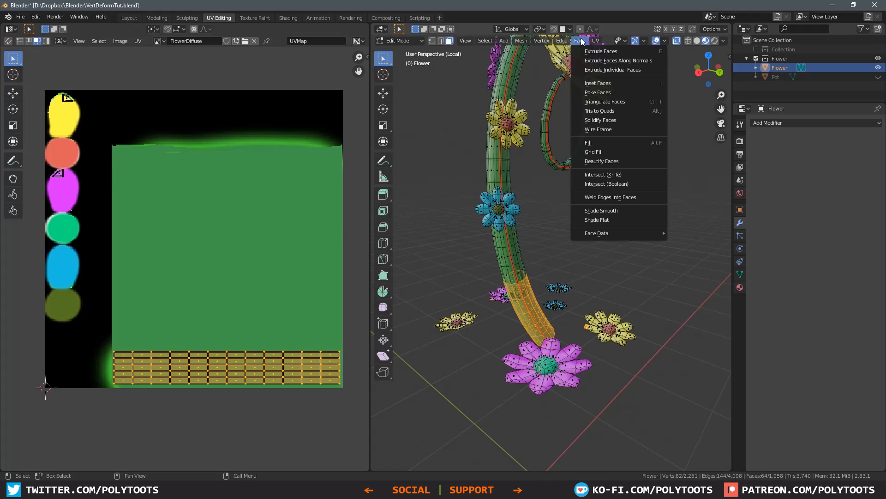
pyautogui.click(521, 40)
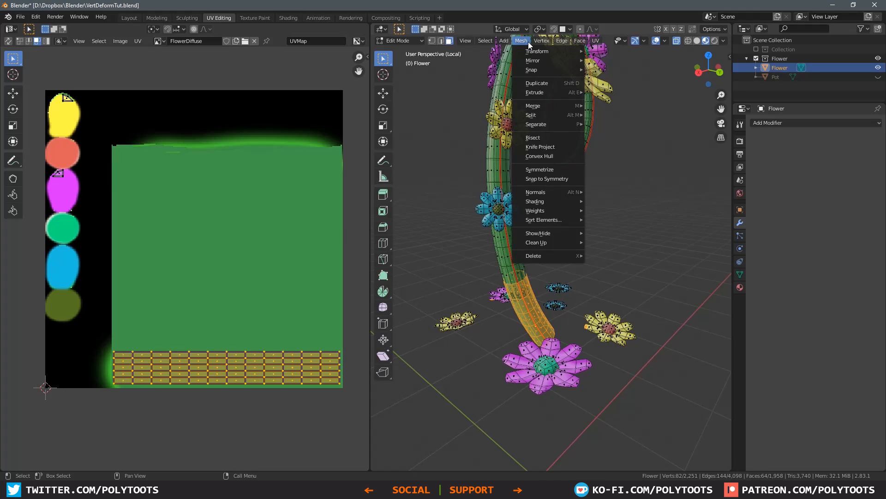
pyautogui.click(594, 40)
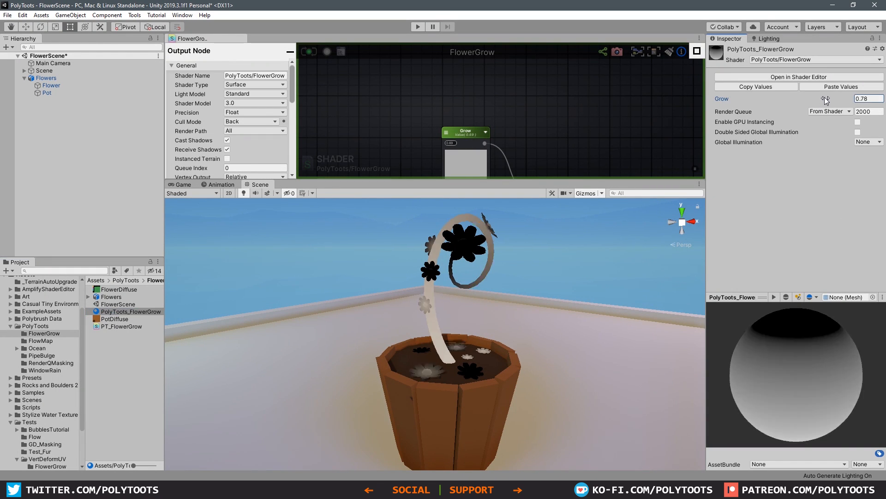
# - Drag the Grow value to preview the gradient shifting along the flower
pyautogui.moveTo(826, 98); pyautogui.dragTo(816, 98)
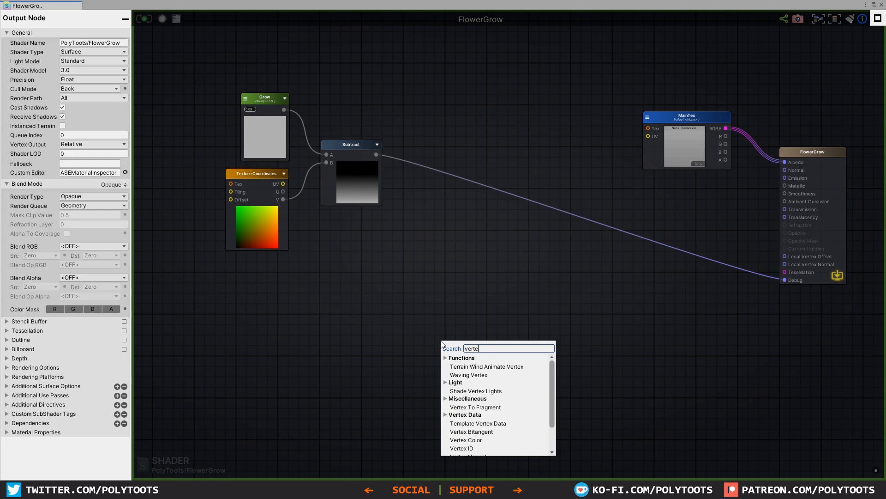
# - Add Vertex Normal and Saturate nodes to the shader graph
pyautogui.write('vertex n')
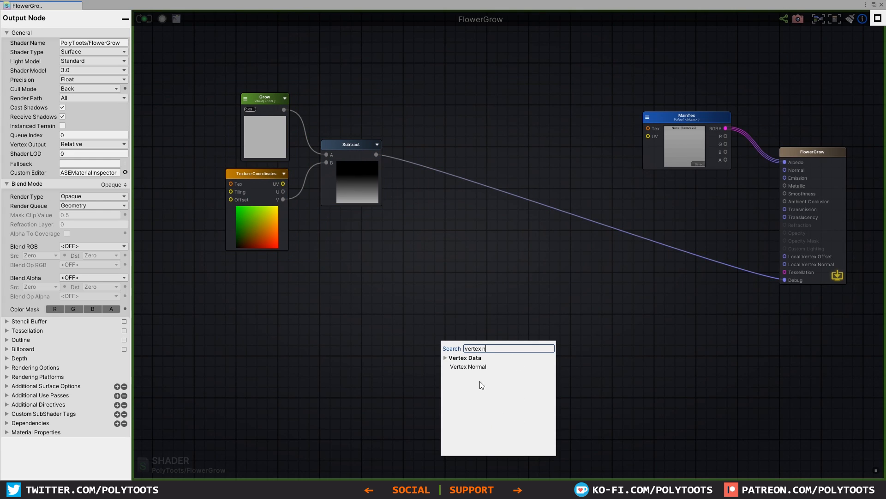
pyautogui.click(467, 366)
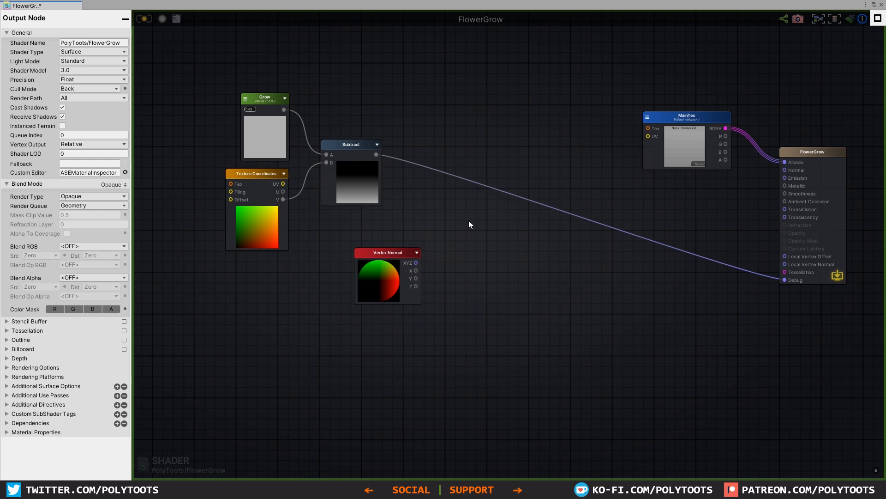
pyautogui.write('sa')
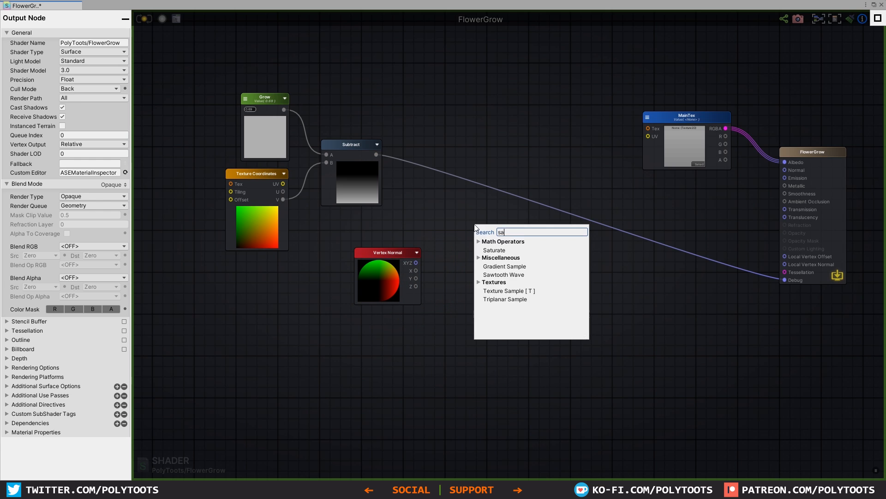
pyautogui.click(493, 250)
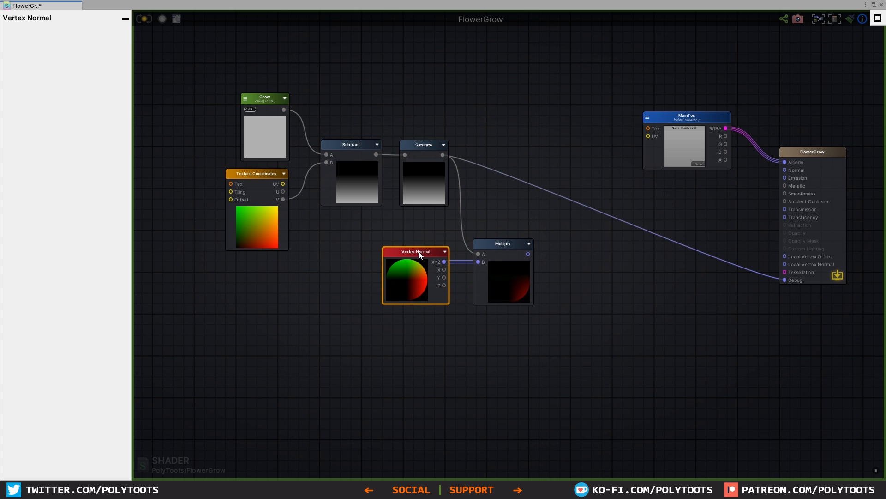
pyautogui.moveTo(546, 253)
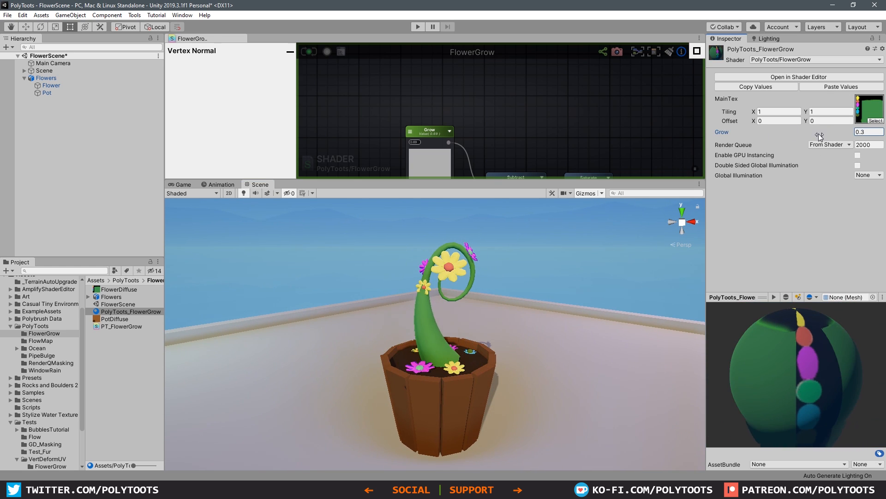
# - Scrub the Grow value up and down while watching the stem thicken and thin
pyautogui.moveTo(817, 136); pyautogui.dragTo(797, 135)
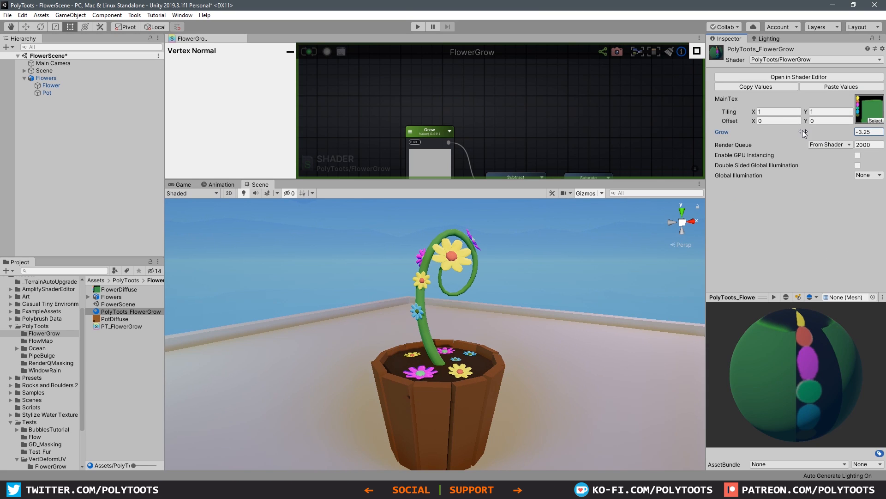
pyautogui.moveTo(804, 131); pyautogui.dragTo(835, 138)
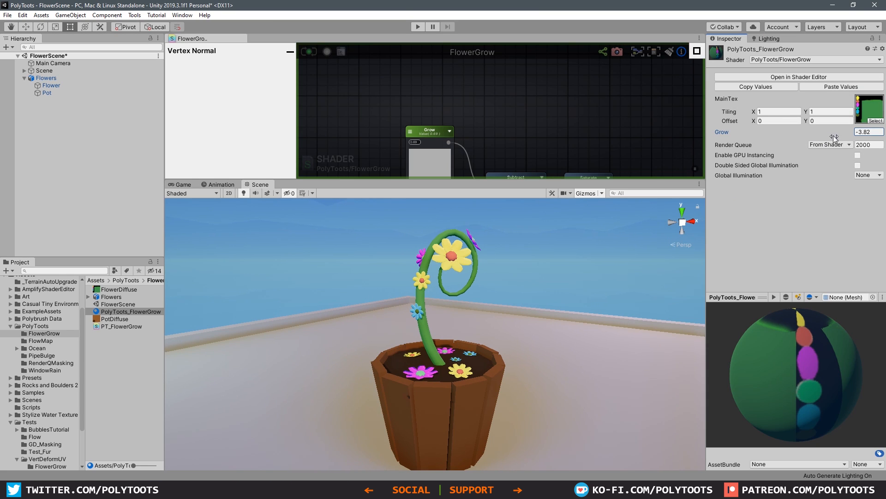
pyautogui.moveTo(836, 132); pyautogui.dragTo(842, 133)
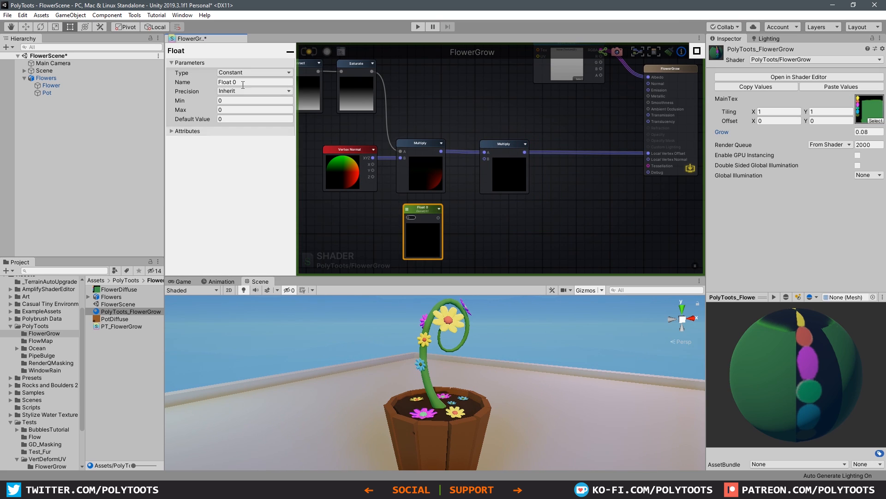
# - Rename the float PushPull, make it an exposed property, and set default -0.1
pyautogui.write('Push')
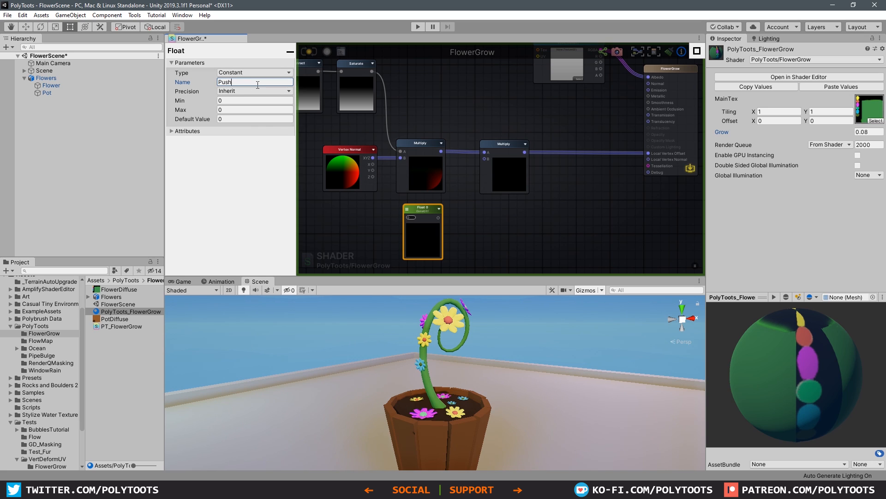
pyautogui.click(253, 73)
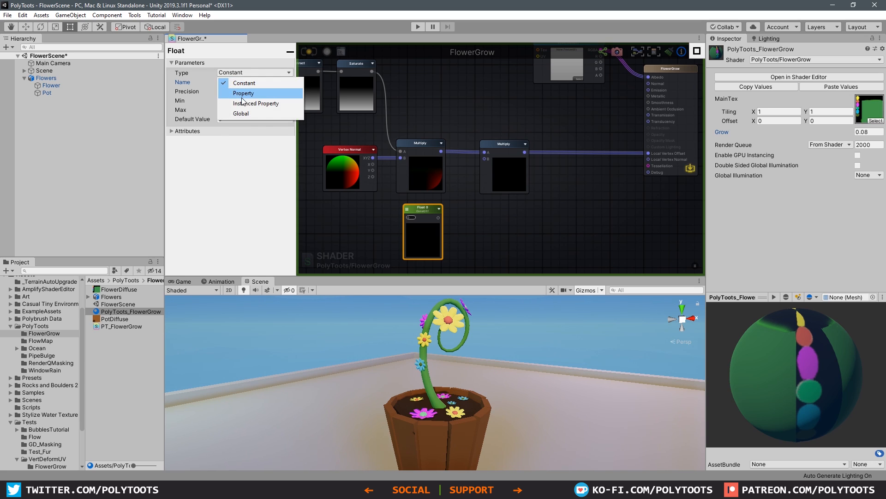
pyautogui.click(243, 93)
pyautogui.write('PushPull')
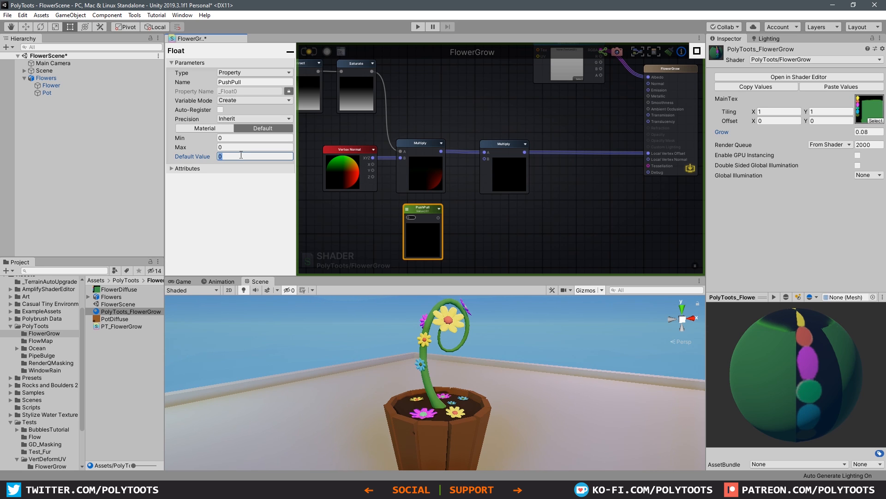
pyautogui.write('-0.1')
pyautogui.click(869, 131)
pyautogui.write('0.72')
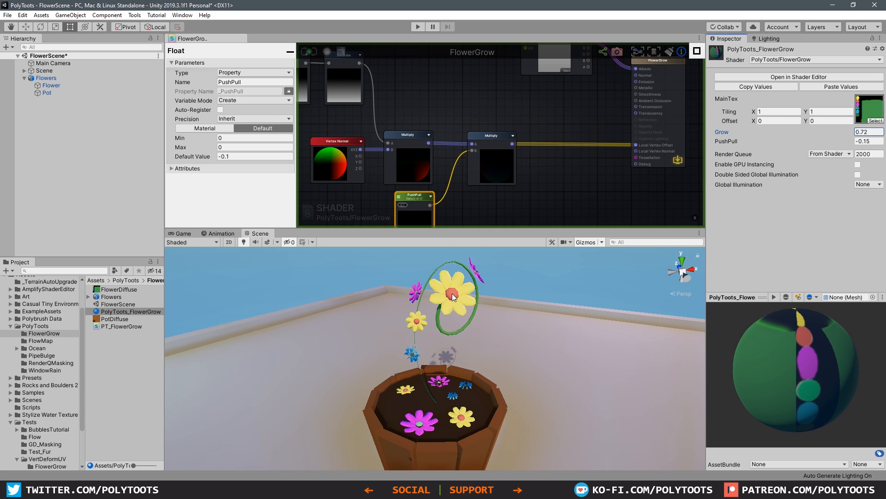
pyautogui.moveTo(840, 136)
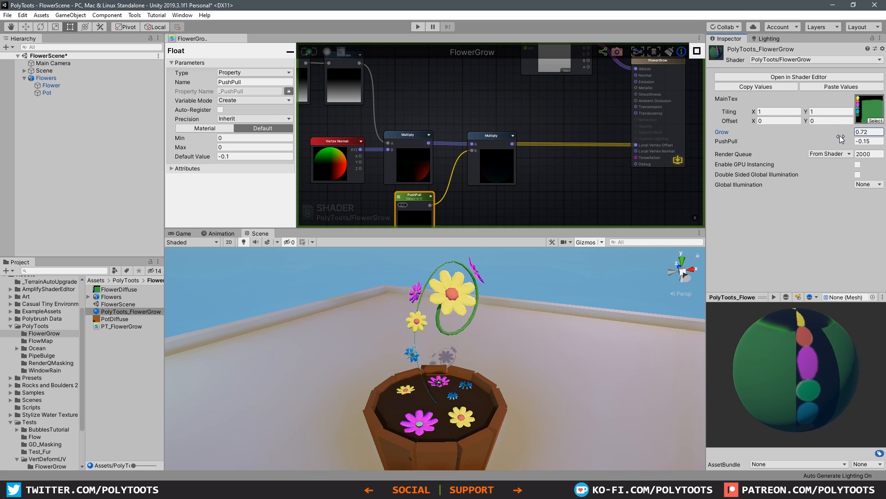
# - Lower the flower material's Grow to 0.29 to watch the flower shrink back
pyautogui.moveTo(859, 132); pyautogui.dragTo(842, 131)
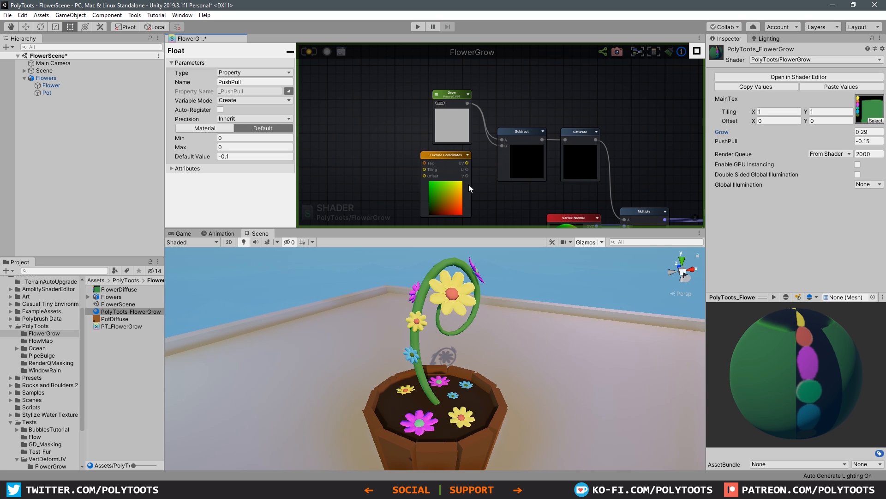
# - Select the Subtract node, then the Grow property node to view its 0.69 default
pyautogui.click(520, 131)
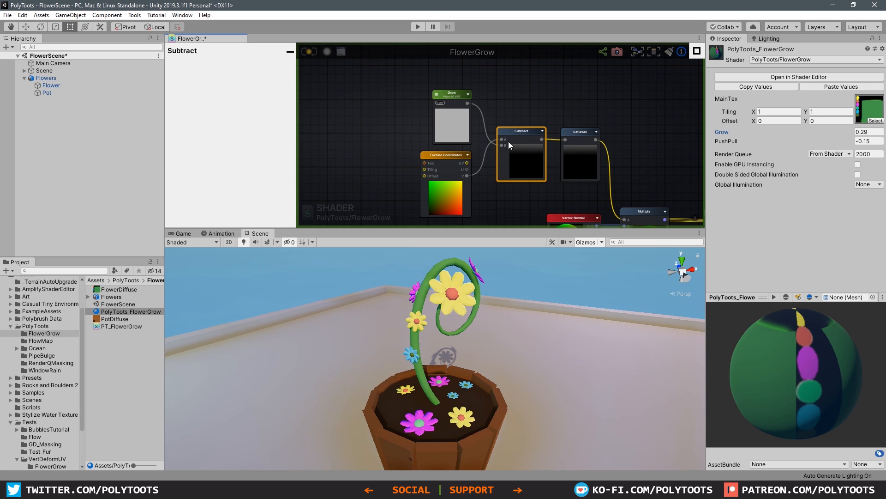
pyautogui.click(450, 93)
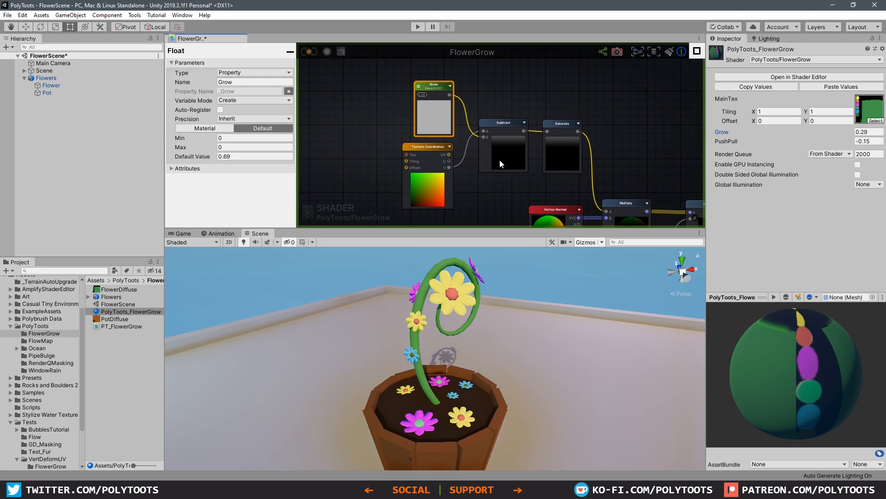
pyautogui.moveTo(503, 130)
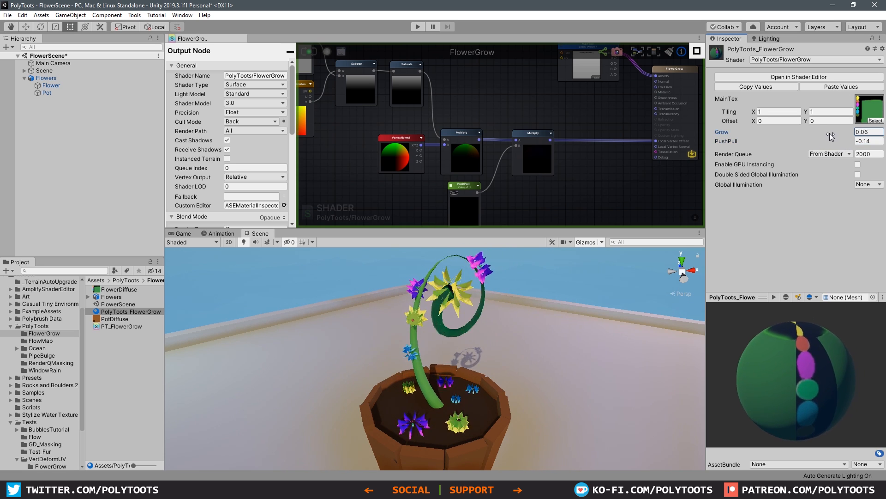
# - Enter -0.81 as the material's Grow value and adjust the Output Node render settings
pyautogui.write('-0.81')
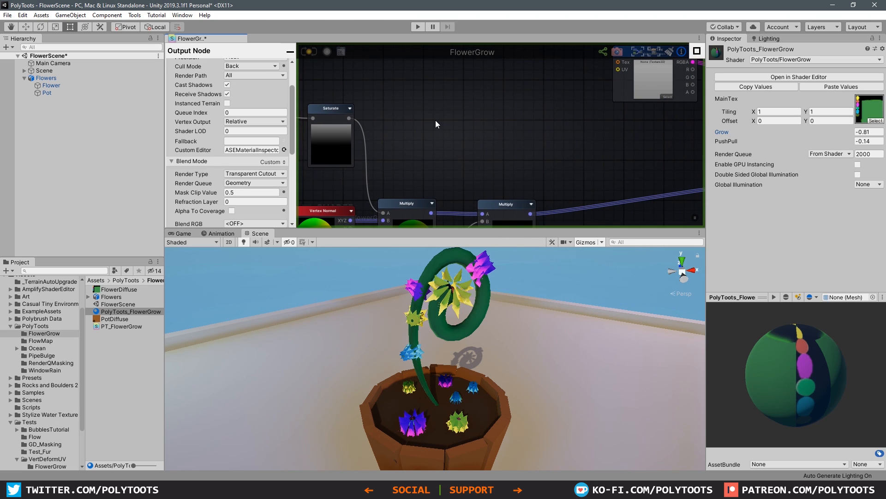
pyautogui.click(445, 109)
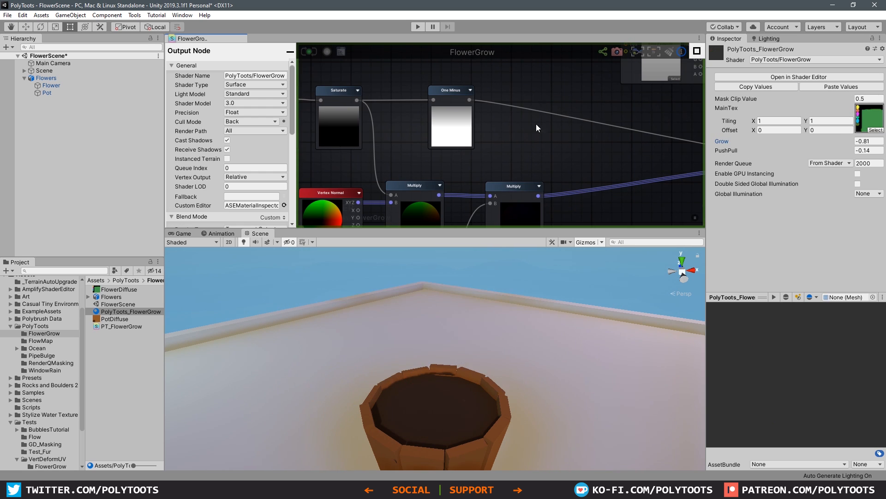
# - Scrub Grow up and down to test, then adjust the mask clip value
pyautogui.moveTo(862, 141); pyautogui.dragTo(848, 141)
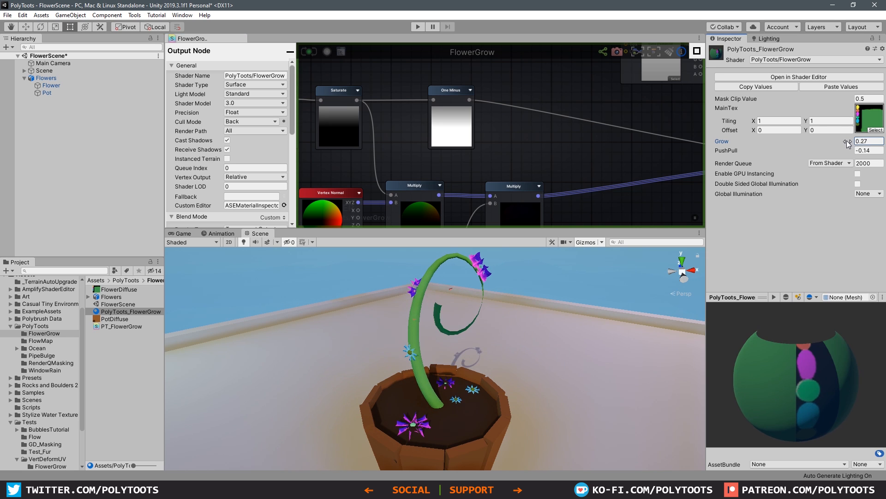
pyautogui.moveTo(848, 141); pyautogui.dragTo(851, 141)
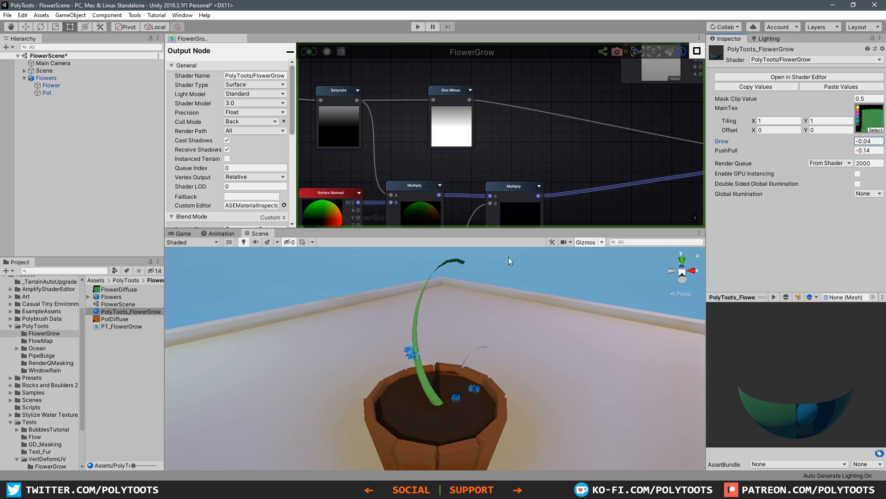
pyautogui.moveTo(463, 267)
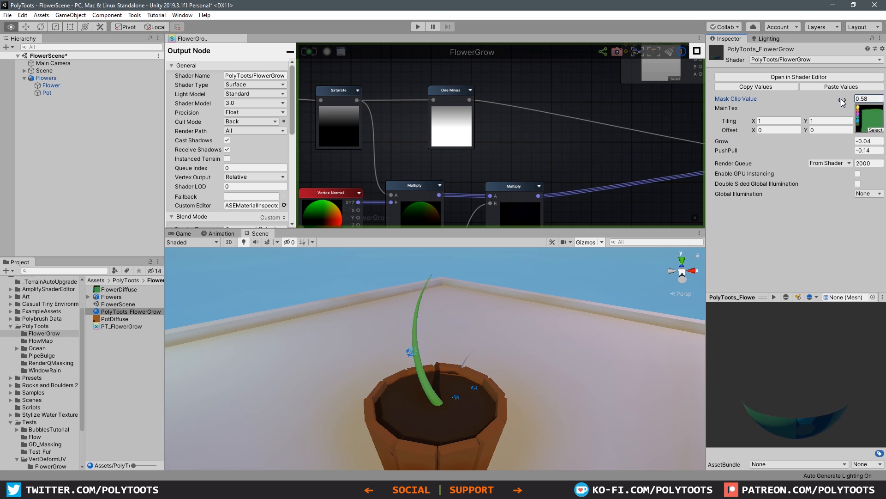
pyautogui.click(861, 99)
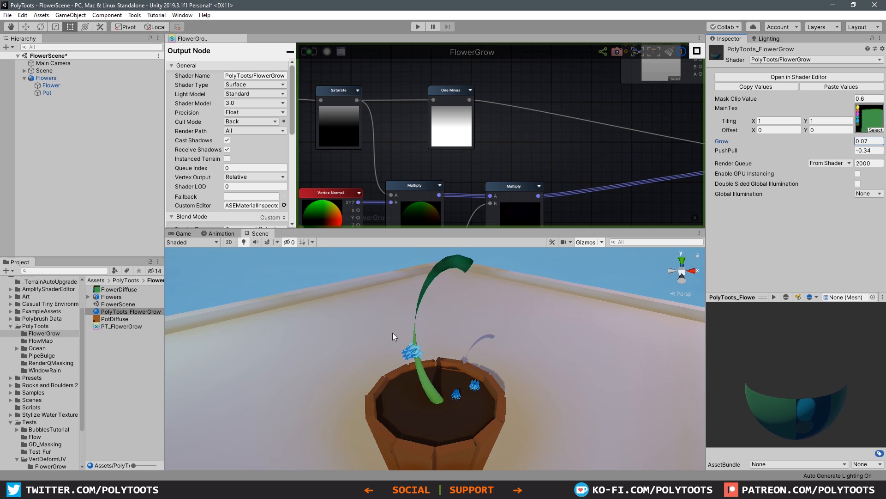
pyautogui.moveTo(831, 100)
pyautogui.write('0.8')
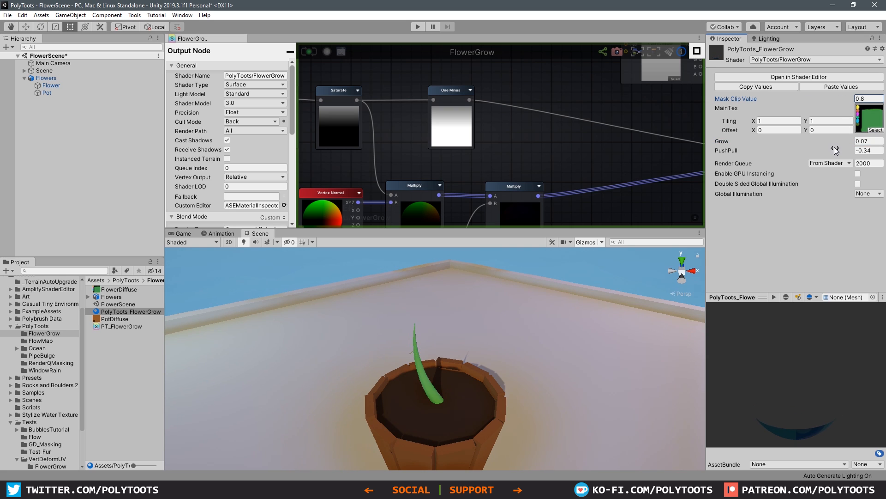
# - Bring Grow to 0.59 and set PushPull to -0.1
pyautogui.moveTo(836, 141); pyautogui.dragTo(848, 141)
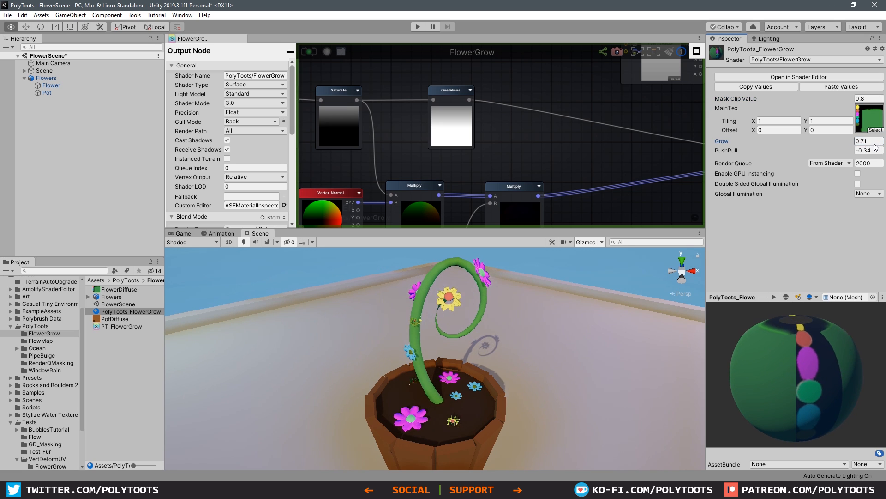
pyautogui.moveTo(864, 141); pyautogui.dragTo(874, 141)
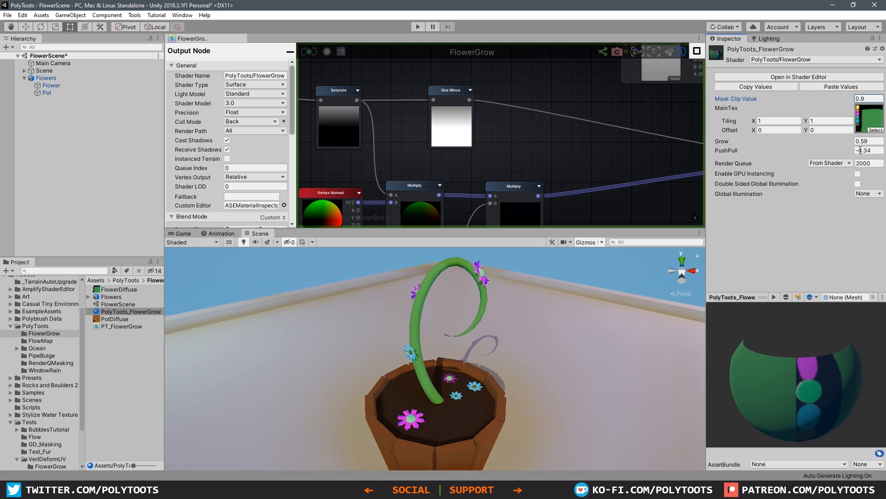
pyautogui.click(868, 149)
pyautogui.write('-0.1')
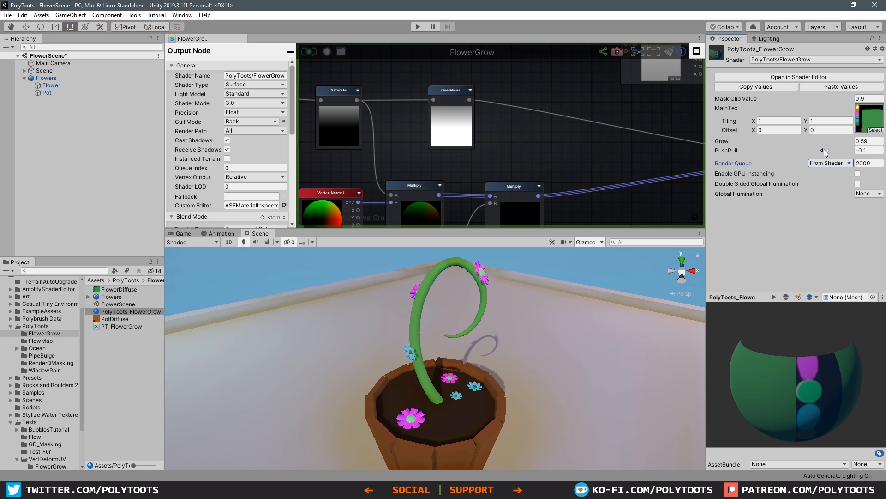
pyautogui.moveTo(829, 157)
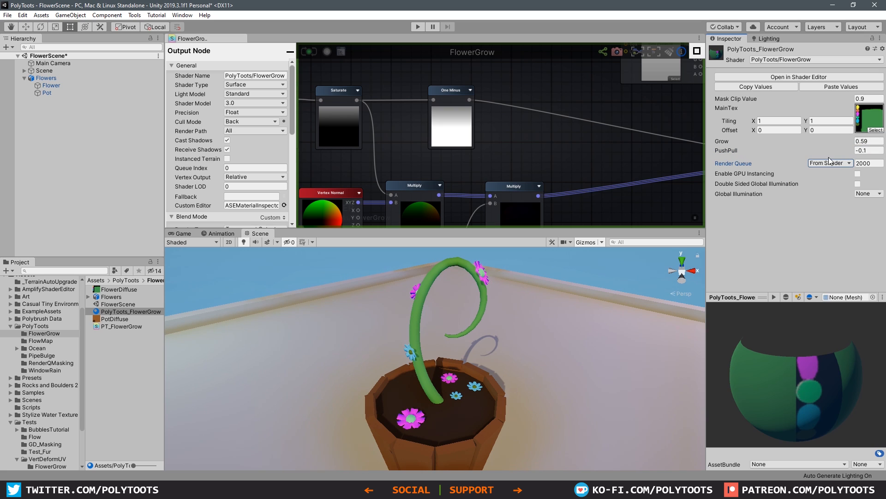
pyautogui.moveTo(490, 317)
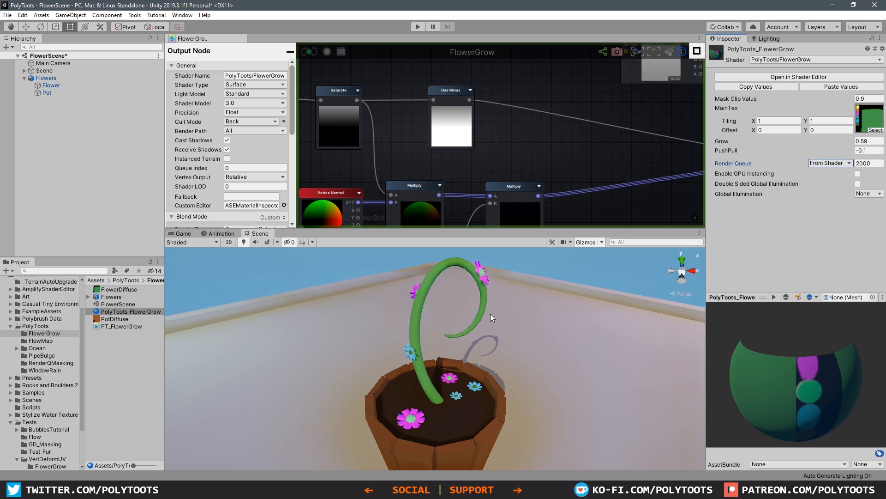
pyautogui.moveTo(848, 99)
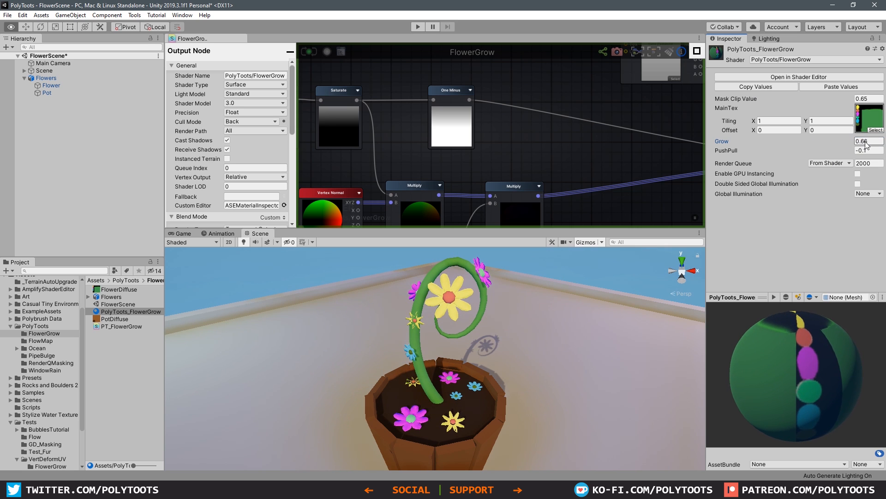
# - Scrub Grow down to -0.35 to preview the flower hidden at mask clip 0.65
pyautogui.moveTo(864, 141); pyautogui.dragTo(851, 140)
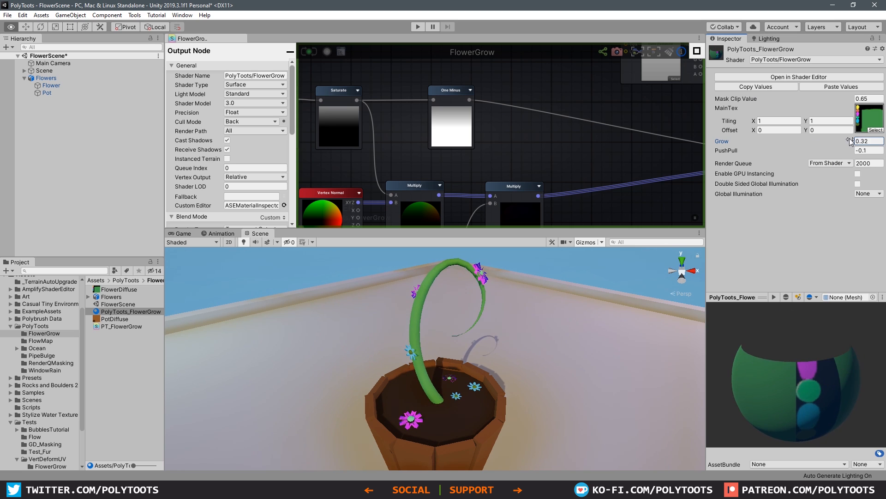
pyautogui.moveTo(854, 141); pyautogui.dragTo(823, 141)
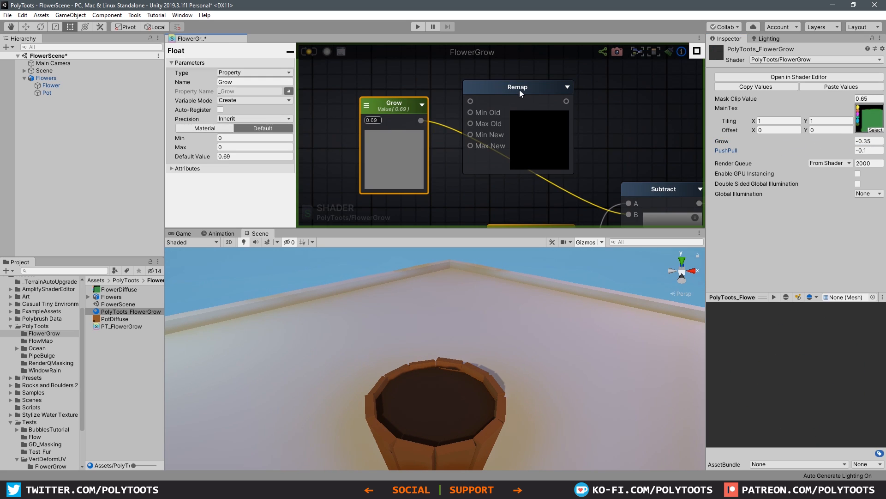
# - Add the Remap node, grow the flower to full bloom, then shrink Grow to 0.206
pyautogui.click(512, 86)
pyautogui.write('1')
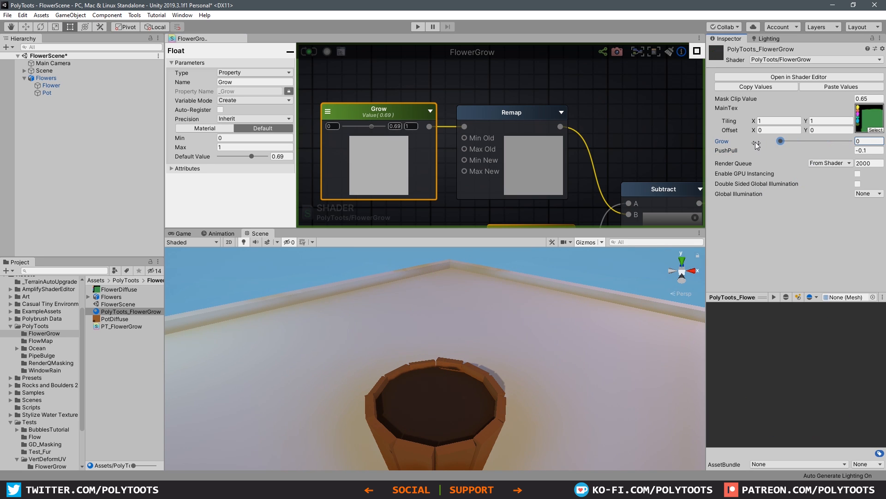
pyautogui.moveTo(780, 141); pyautogui.dragTo(849, 141)
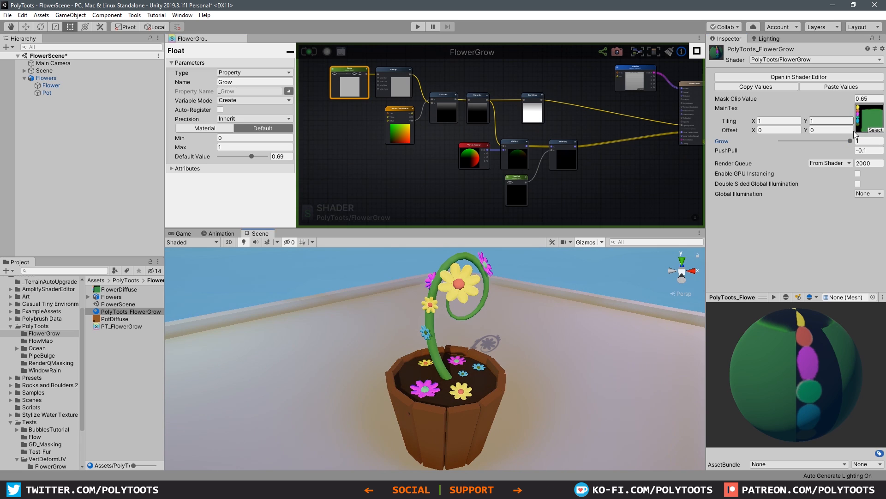
pyautogui.moveTo(854, 141); pyautogui.dragTo(794, 140)
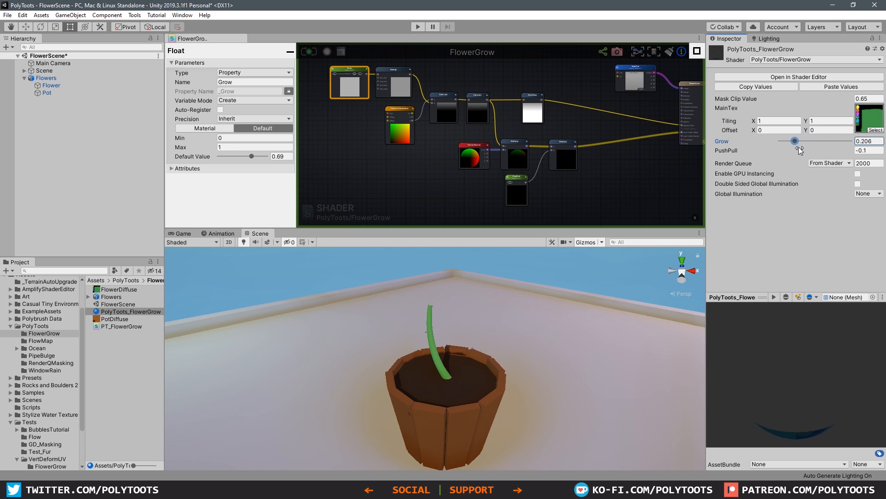